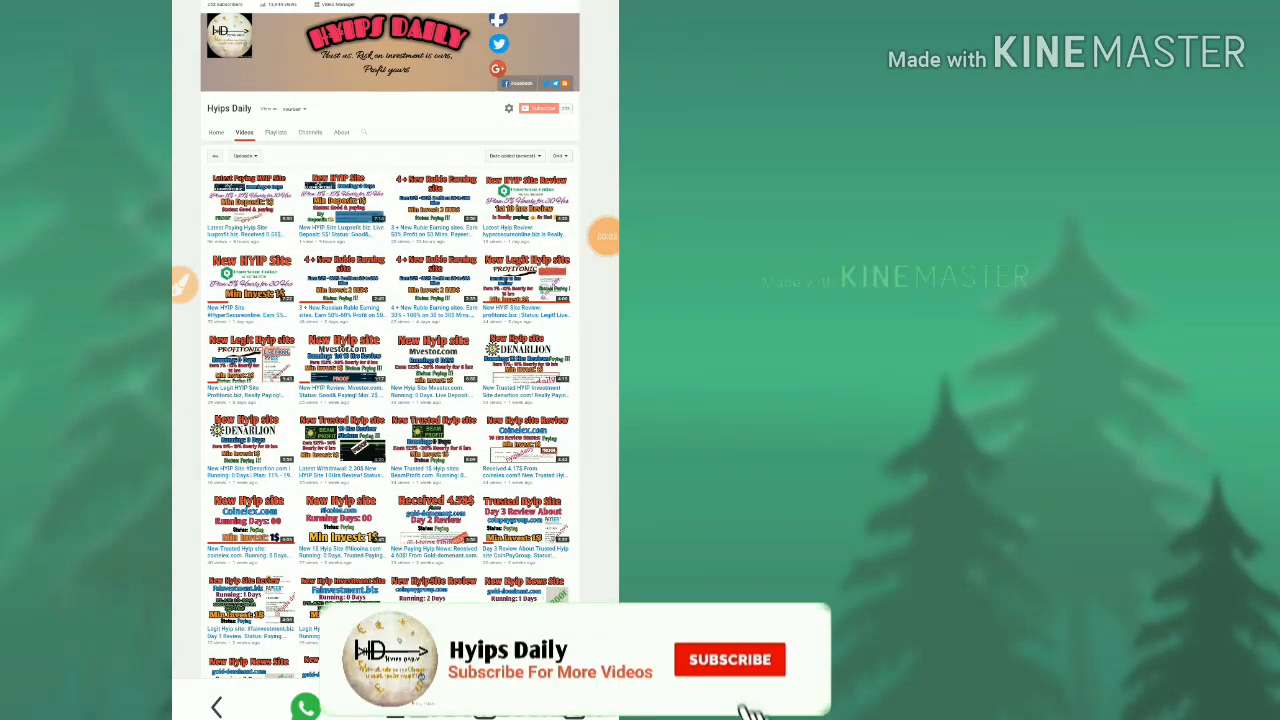
Step: Load the luxprofit.biz welcome page in Chrome via the referral link
click(728, 658)
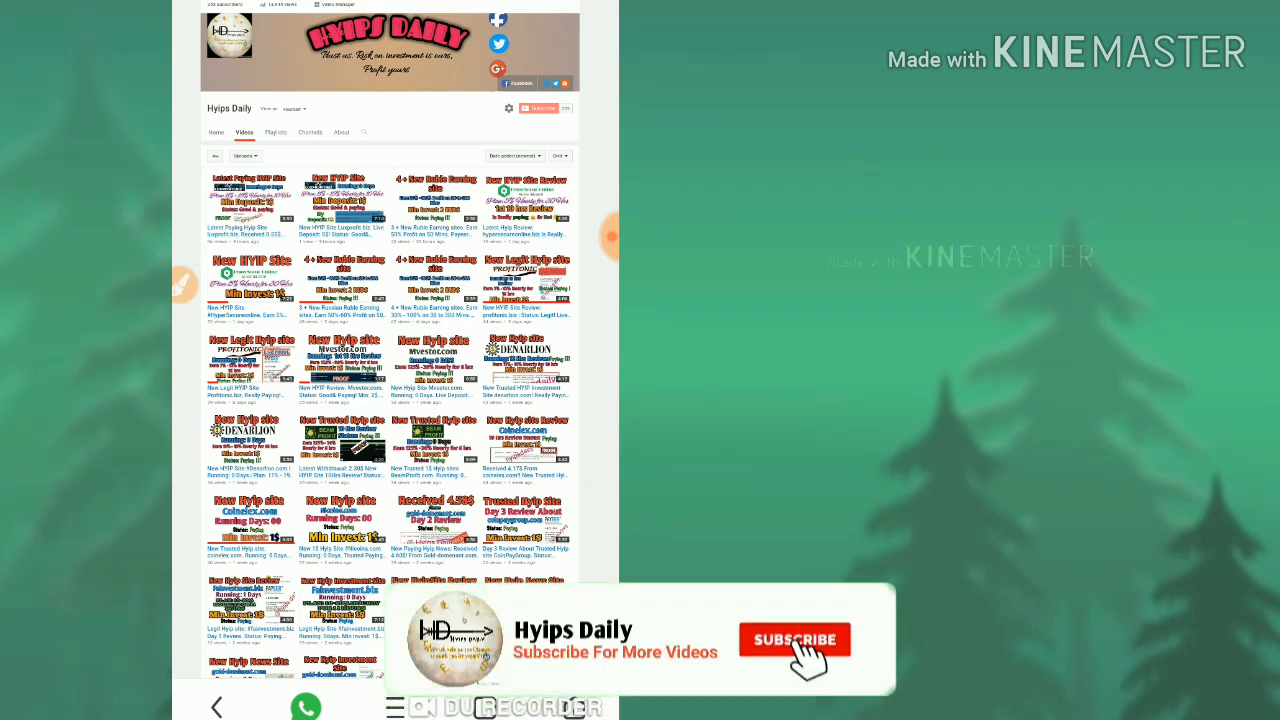
click(796, 640)
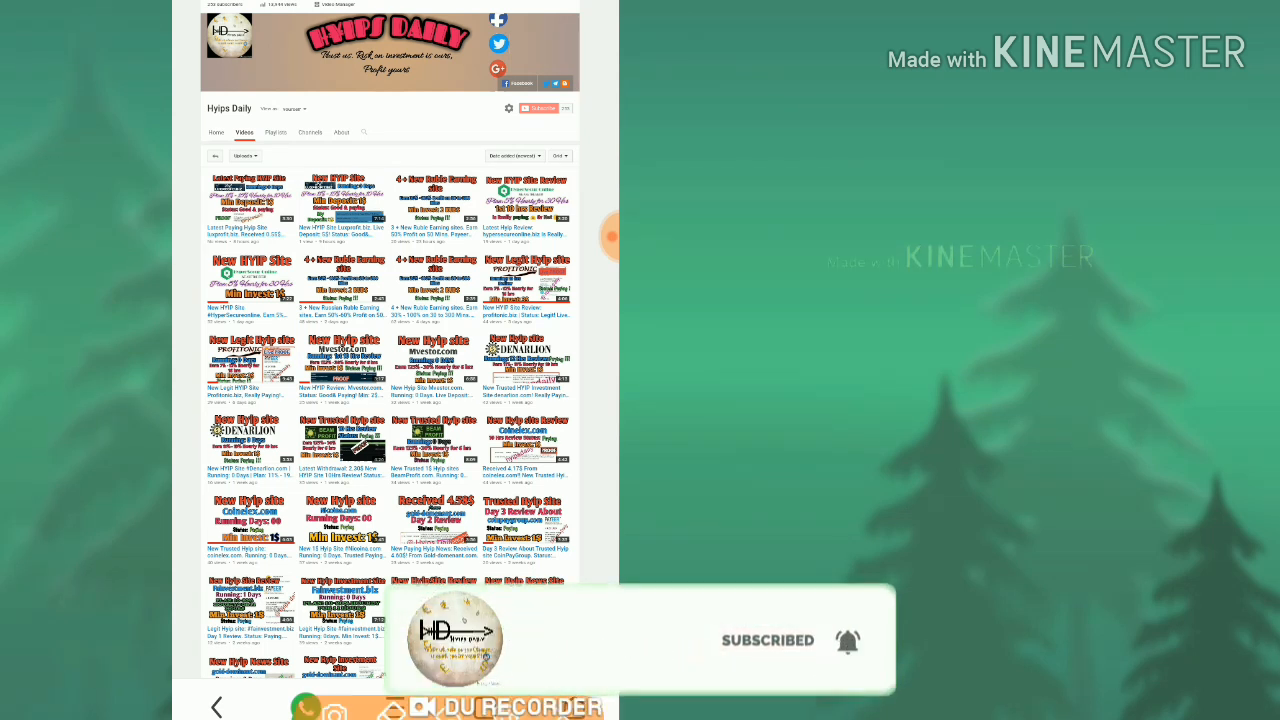
click(520, 108)
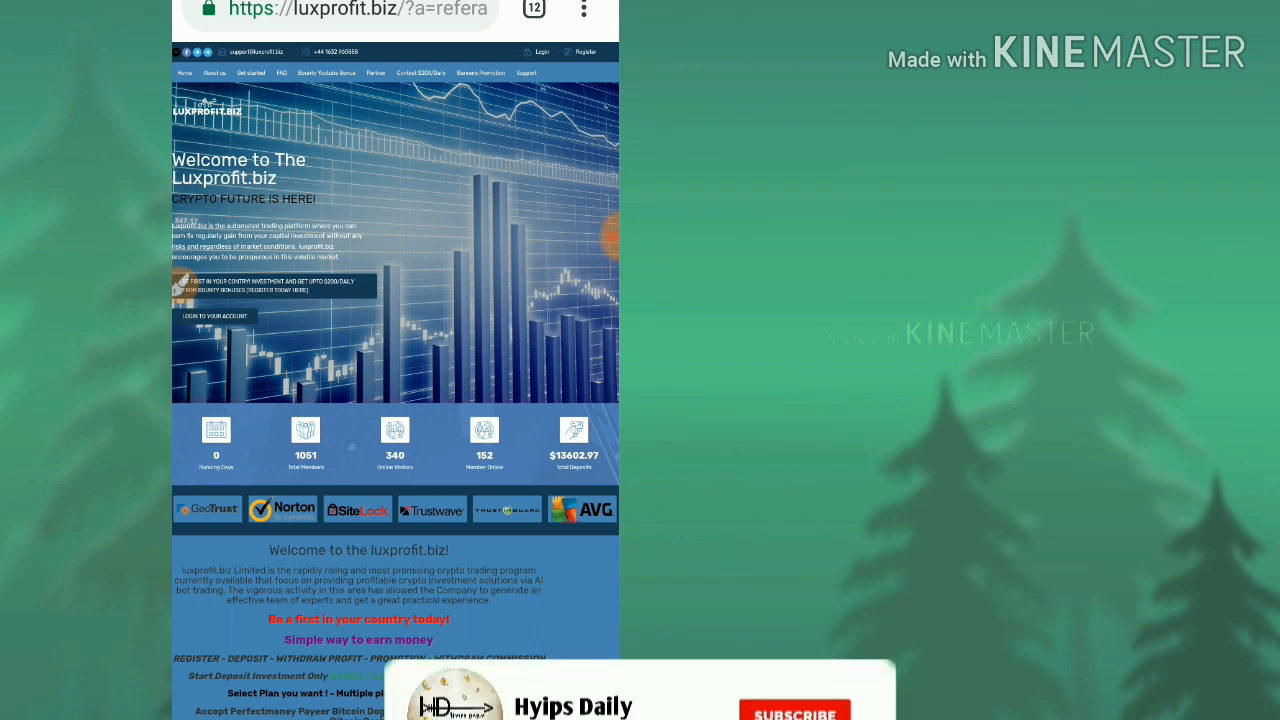
Step: Bring up the site's Secured Login page from the top bar
click(796, 712)
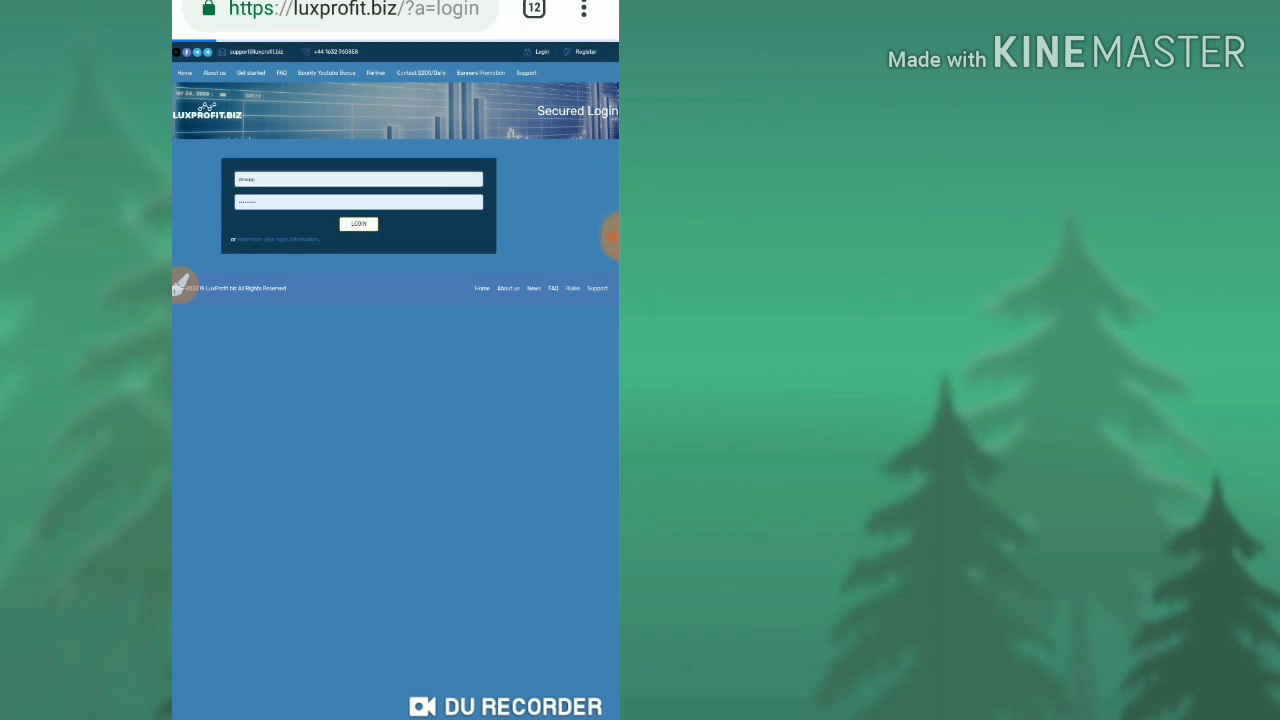
Step: Sign in with the account credentials and go from the dashboard to Withdraw Funds
click(358, 224)
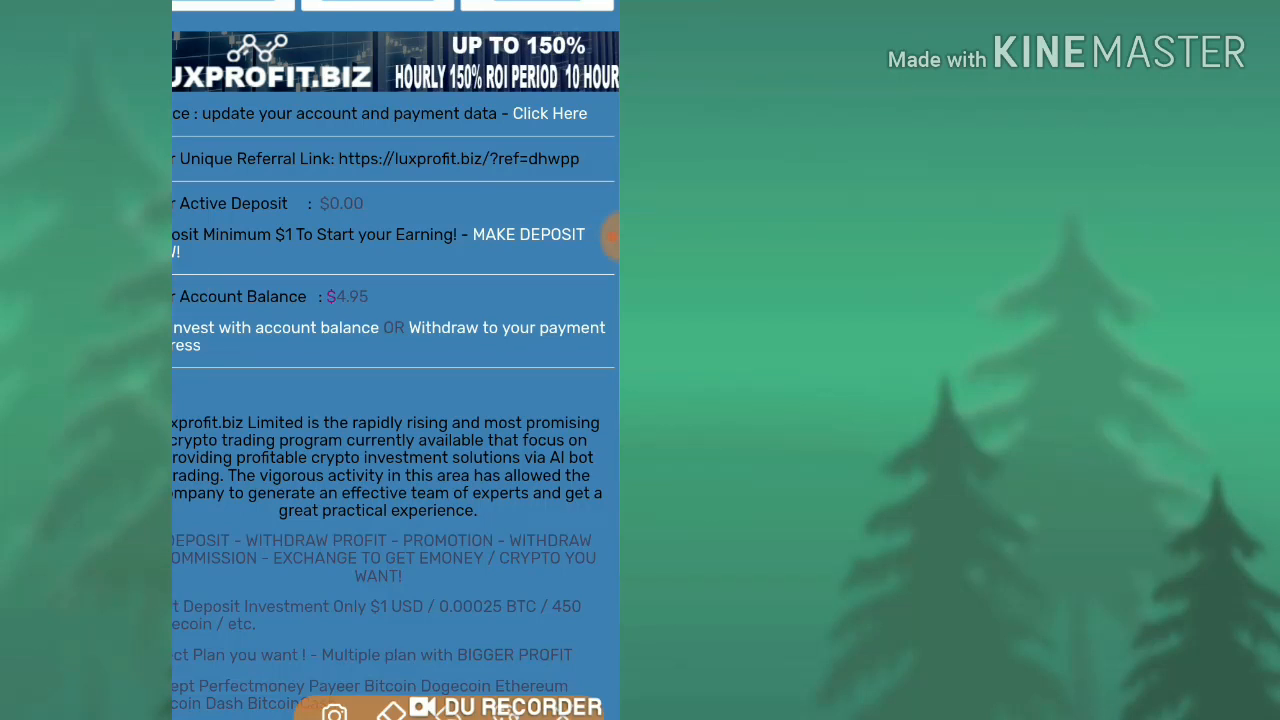
drag(320, 312, 400, 312)
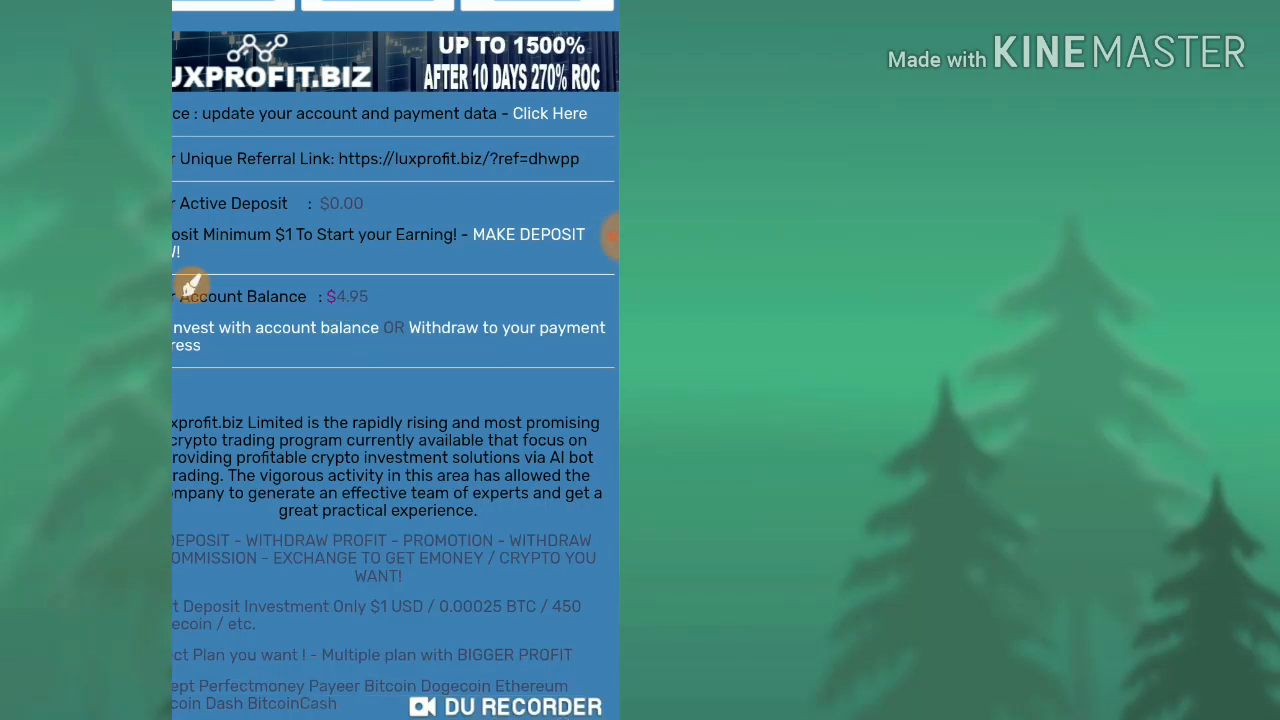
scroll(down, 3)
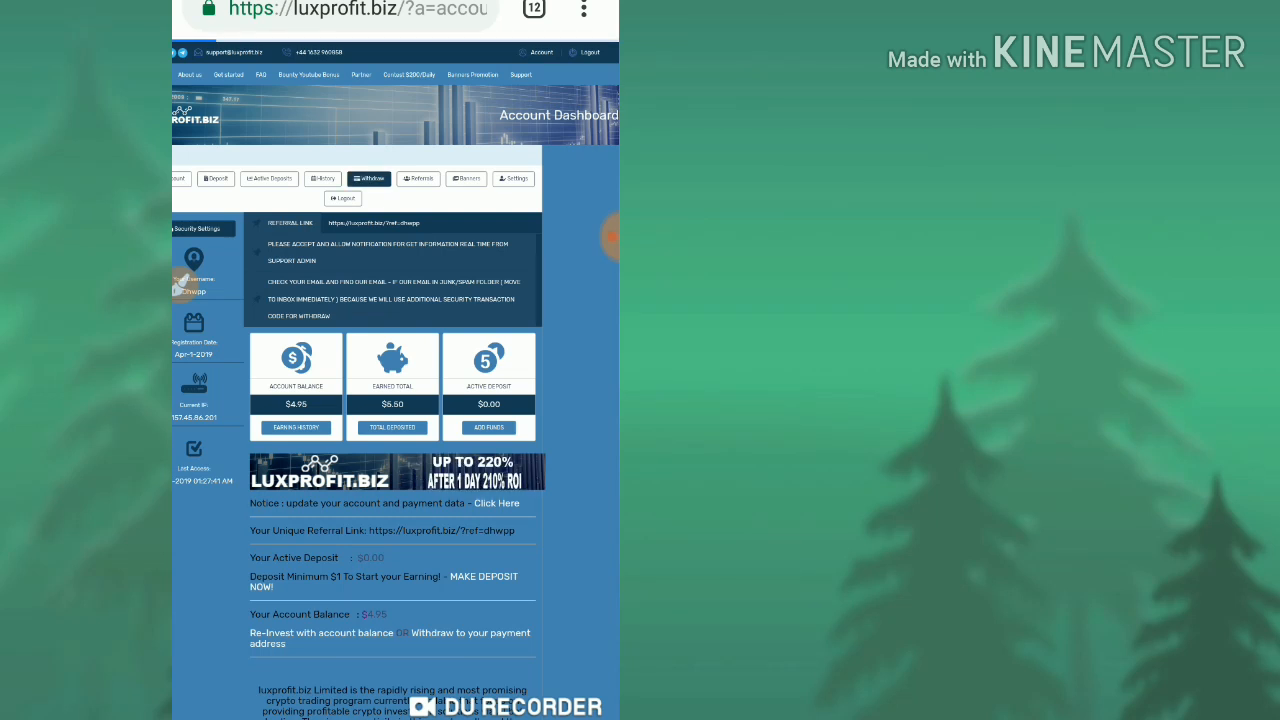
click(368, 178)
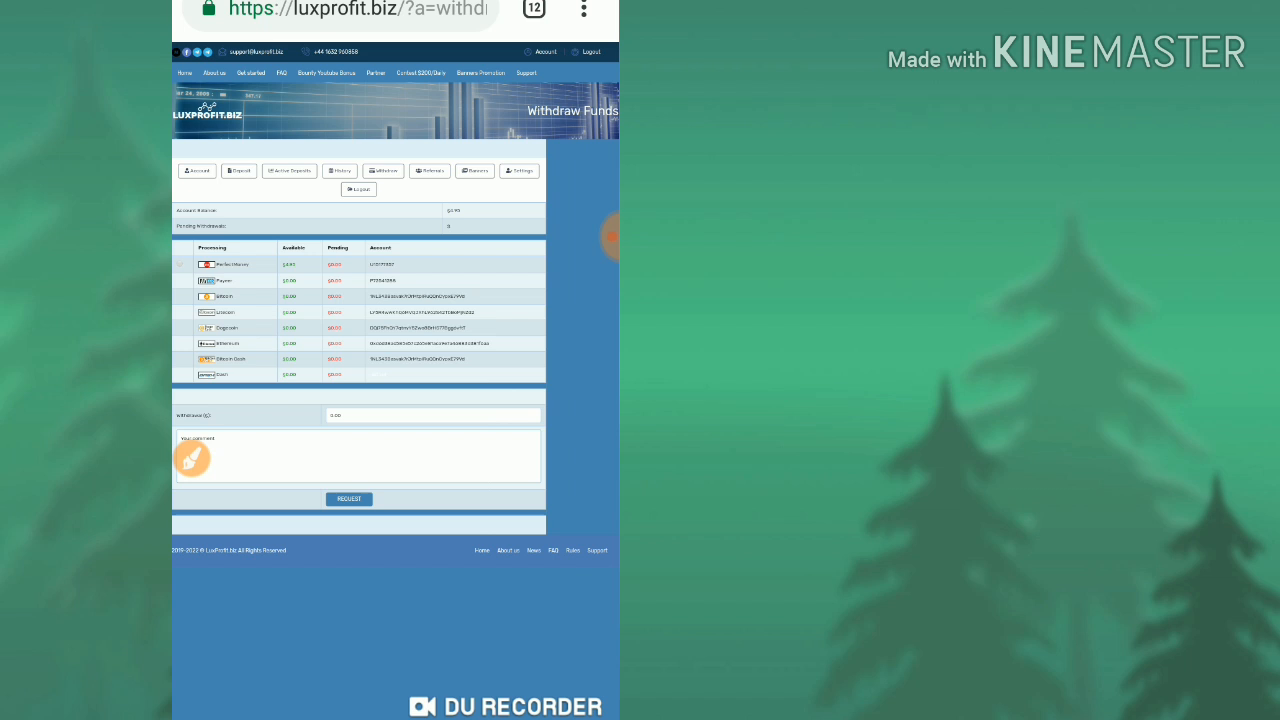
Step: Enter a withdrawal amount of 4.95 and submit the request
click(180, 264)
text(0.)
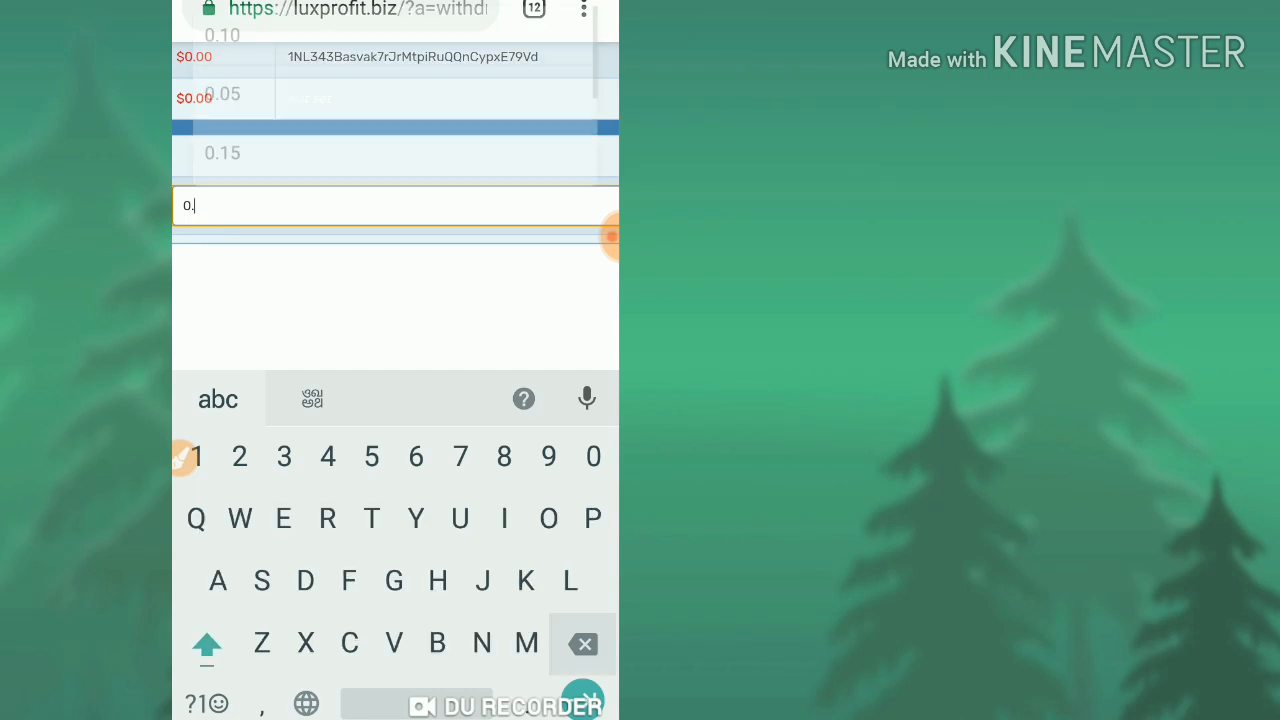
text(4)
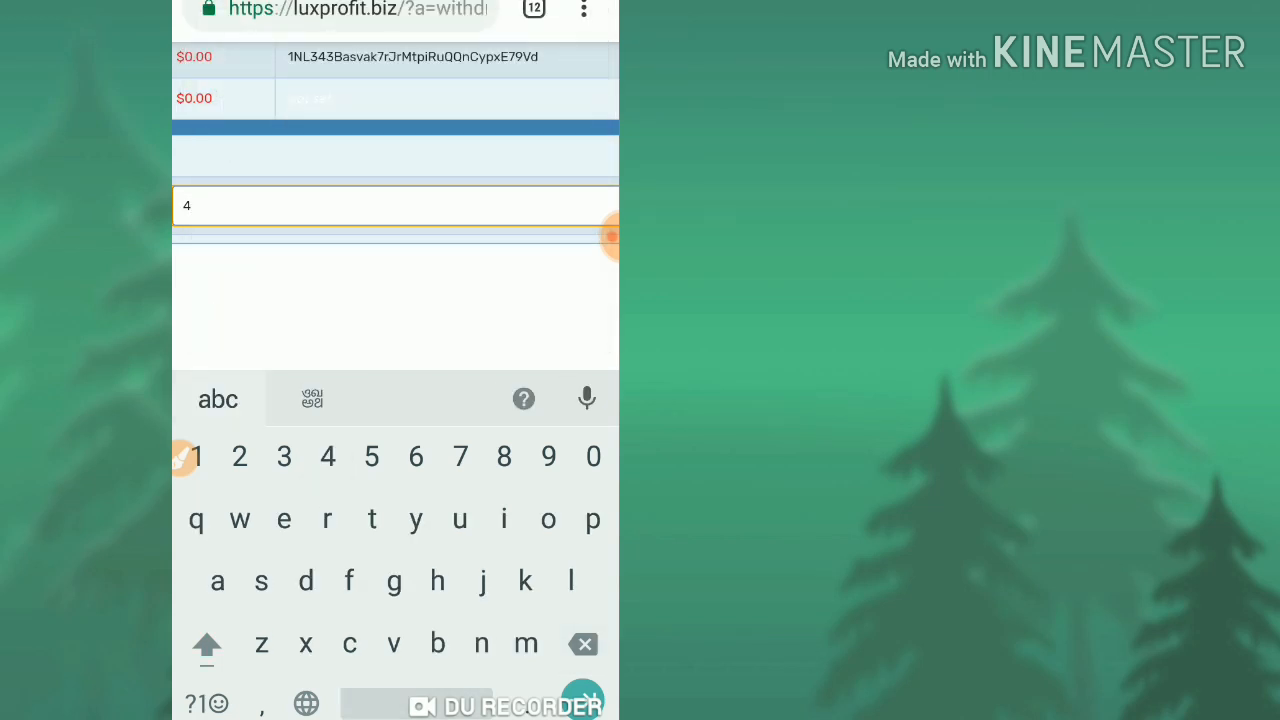
text(.95)
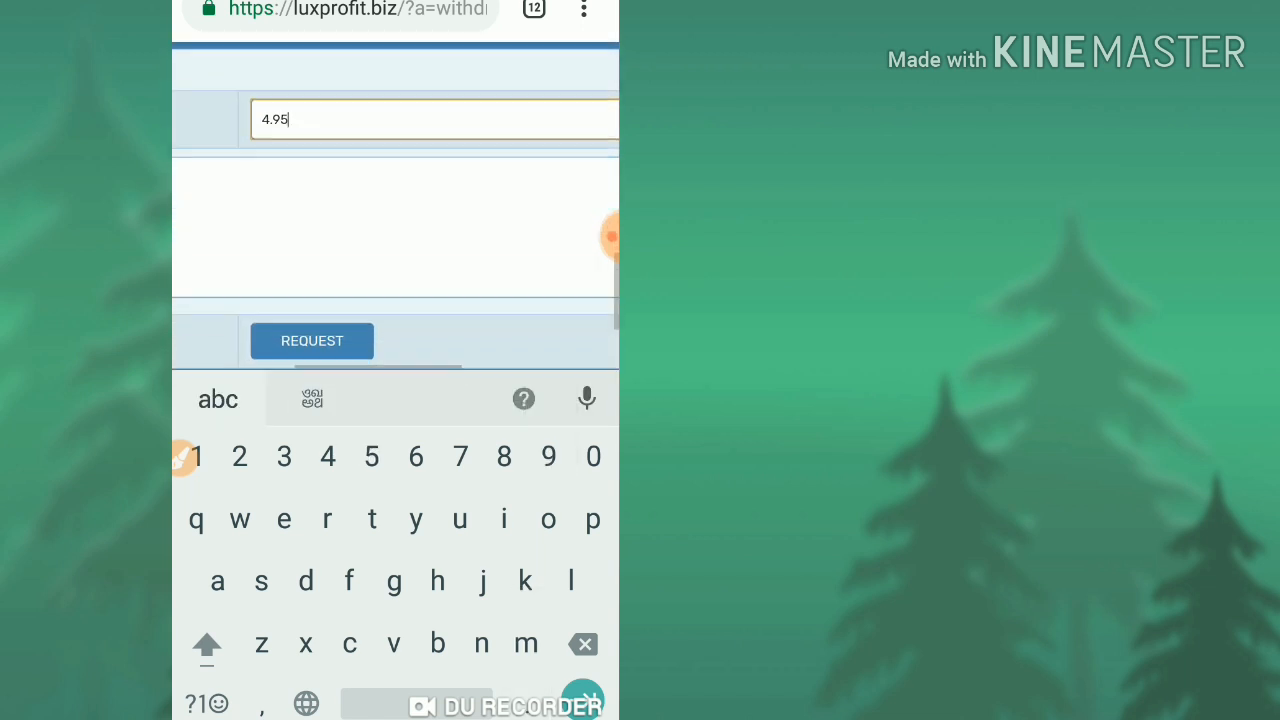
click(312, 340)
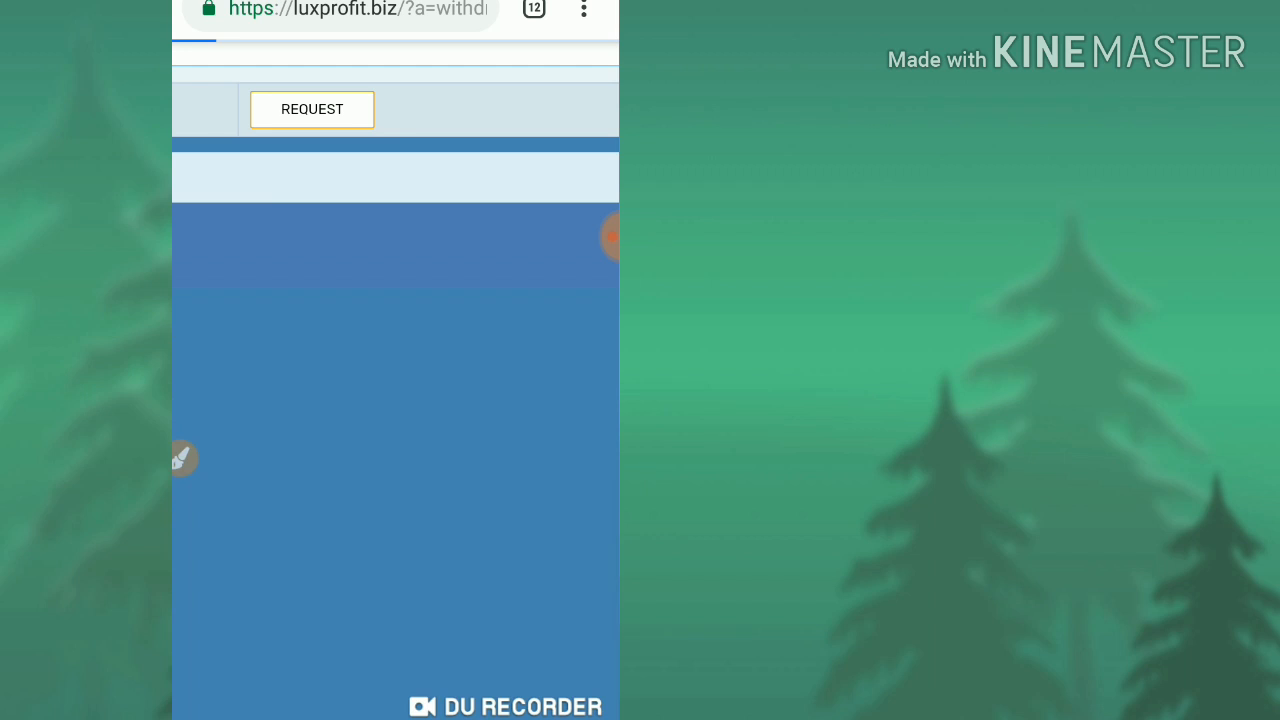
Step: Review the 4.95 withdrawal summary and confirm it as processed
click(312, 108)
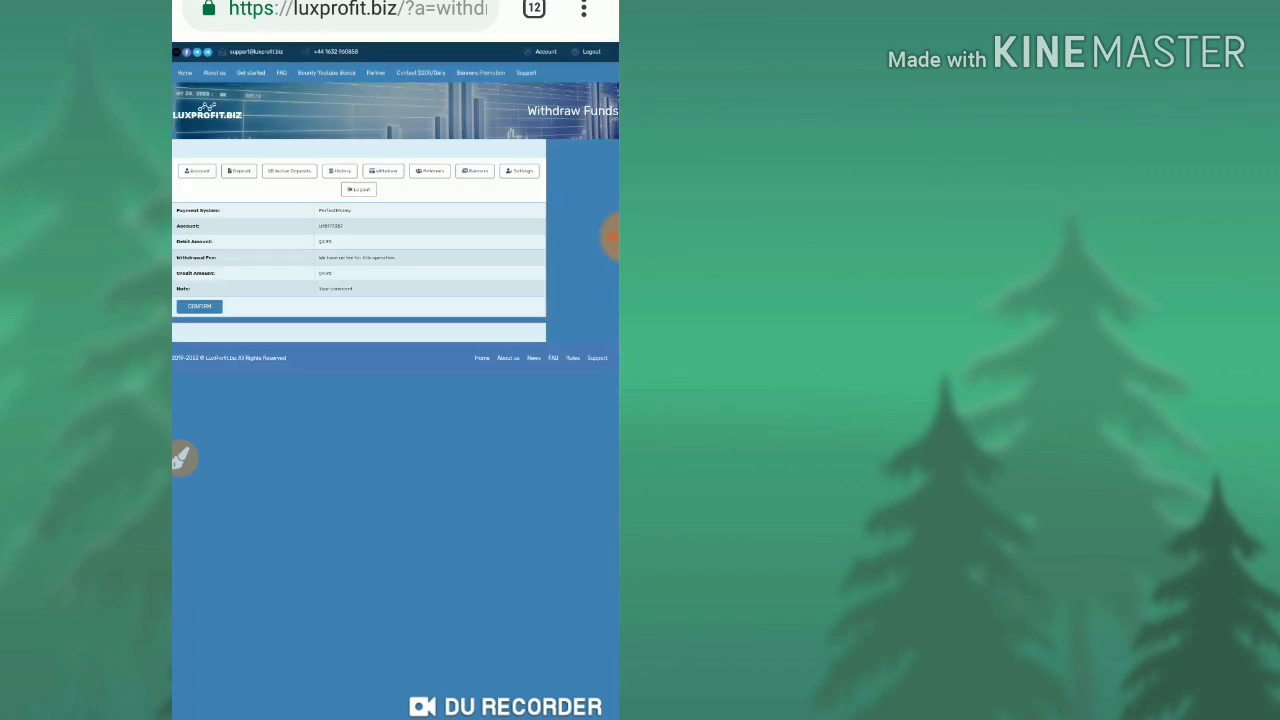
click(198, 306)
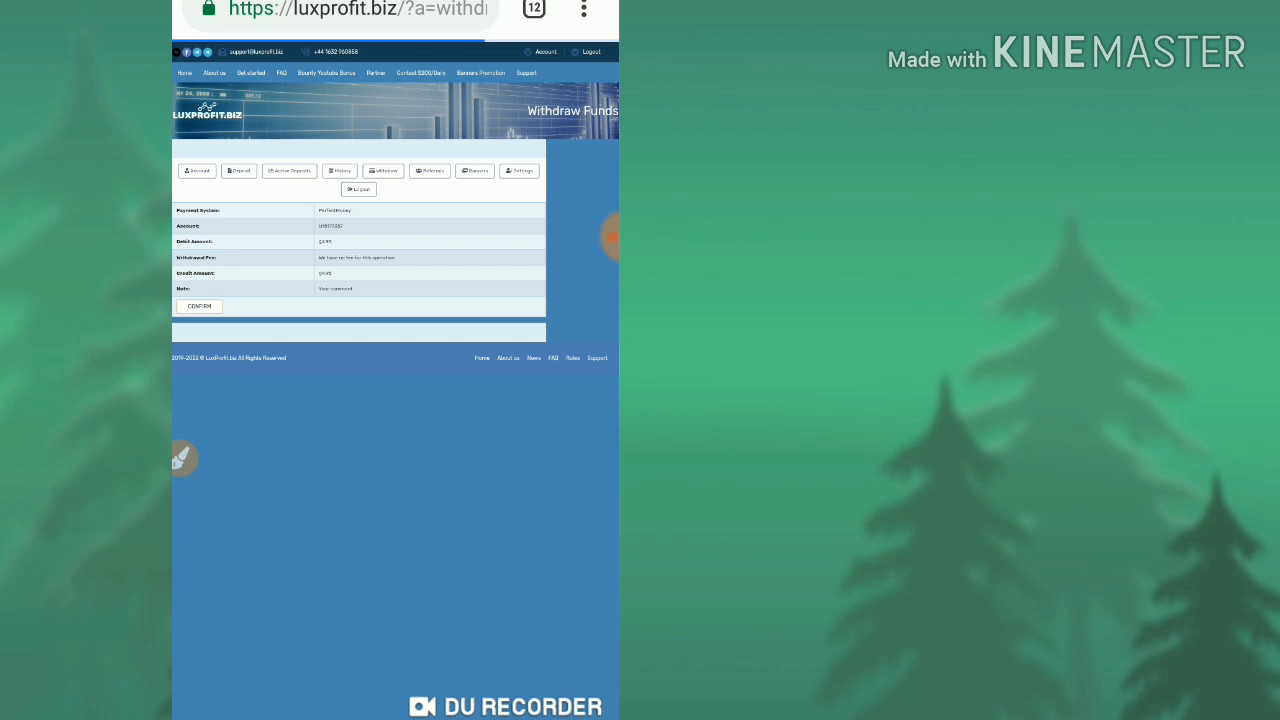
click(200, 306)
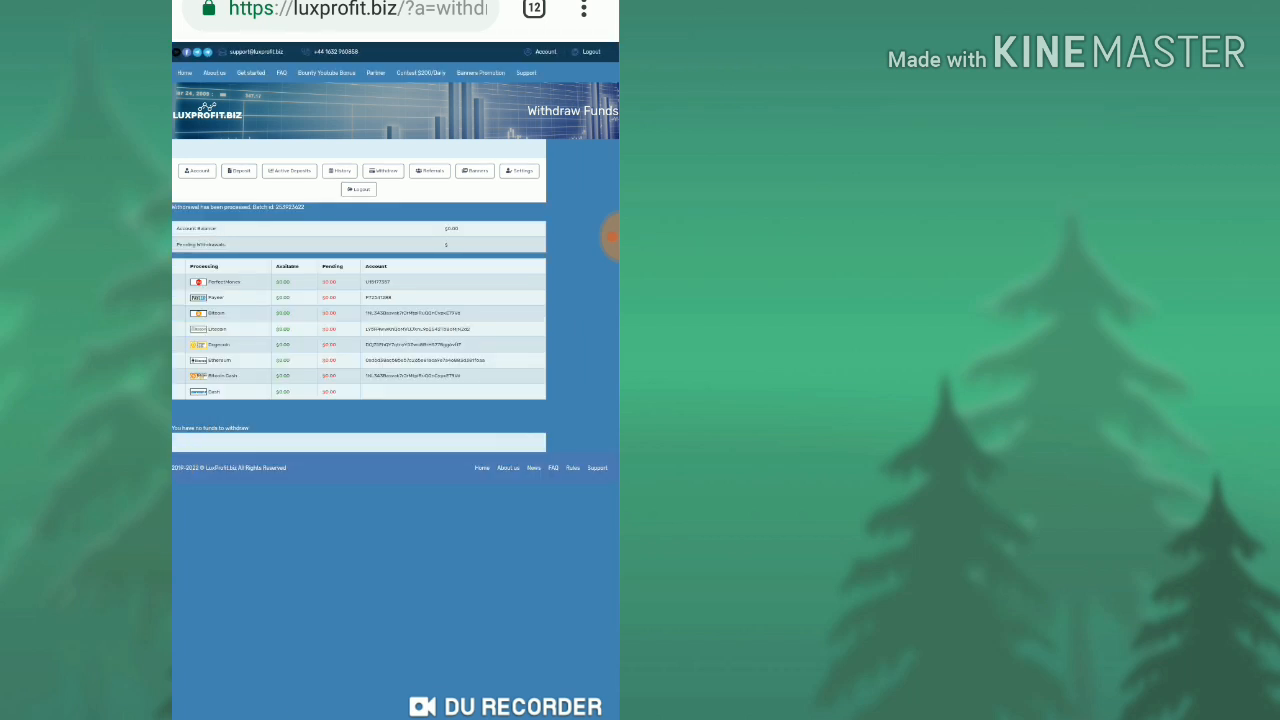
click(420, 708)
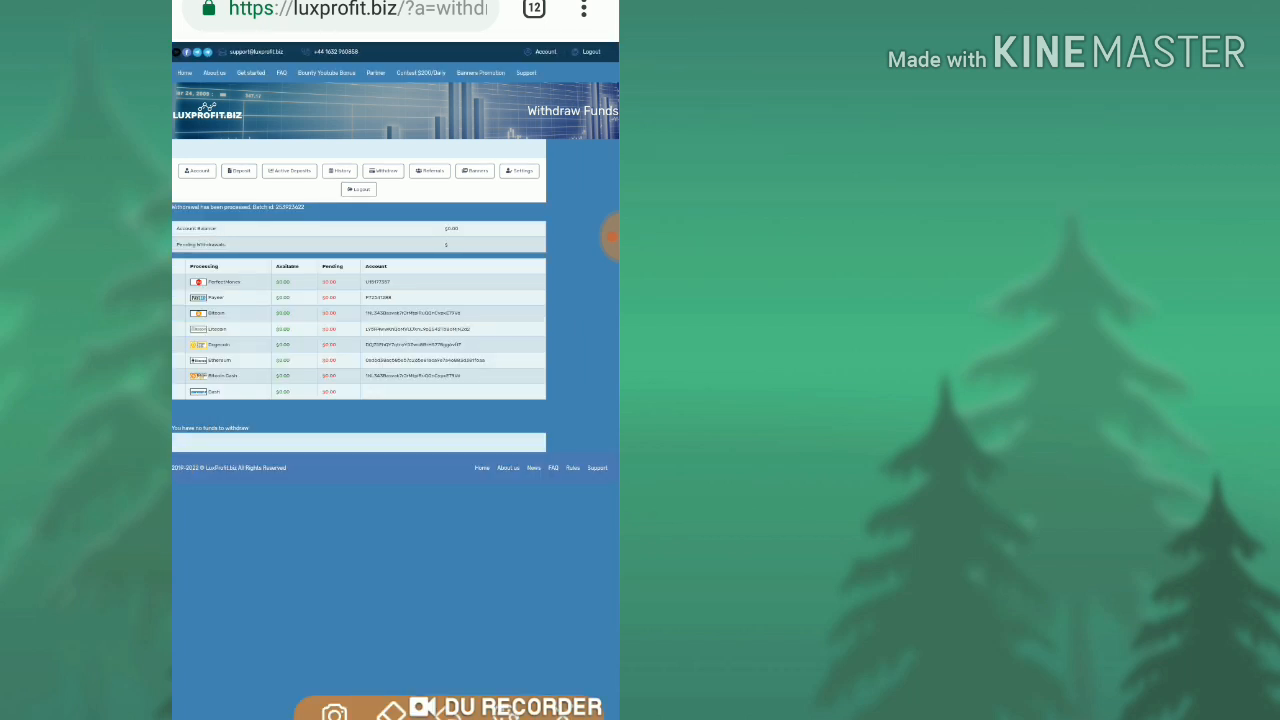